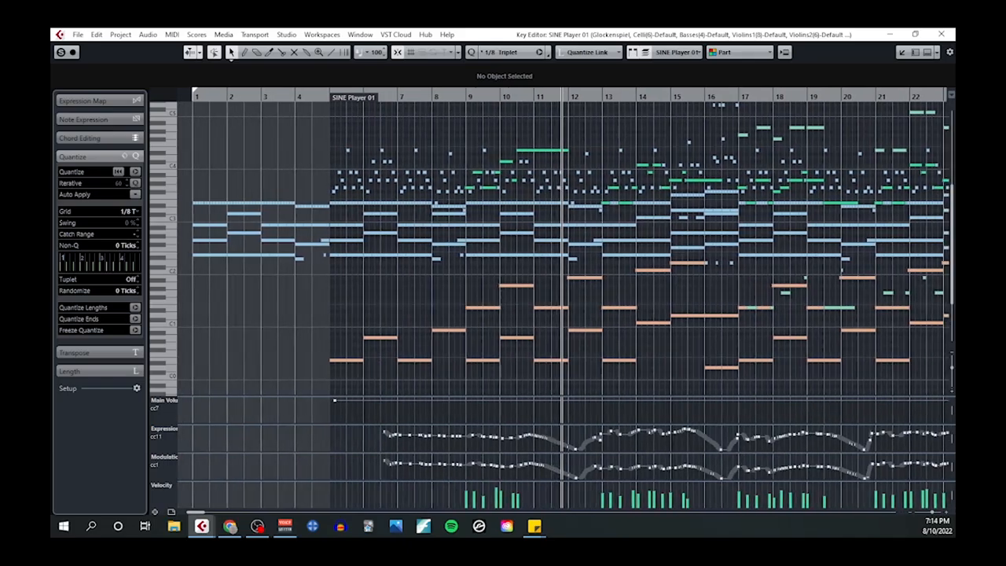
{"action": "scroll", "scroll_direction": "right", "scroll_amount": 3}
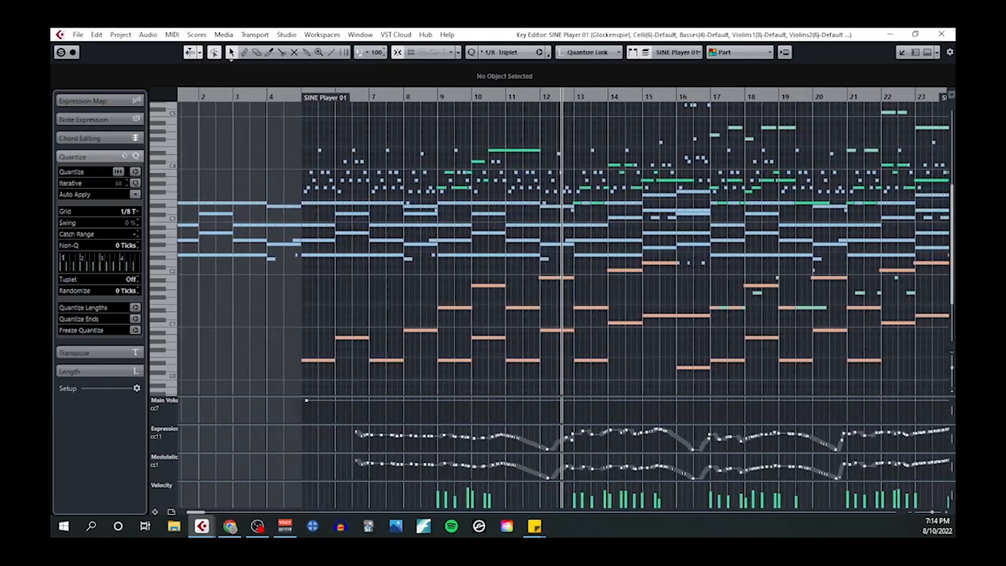
{"action": "scroll", "scroll_direction": "right", "scroll_amount": 3}
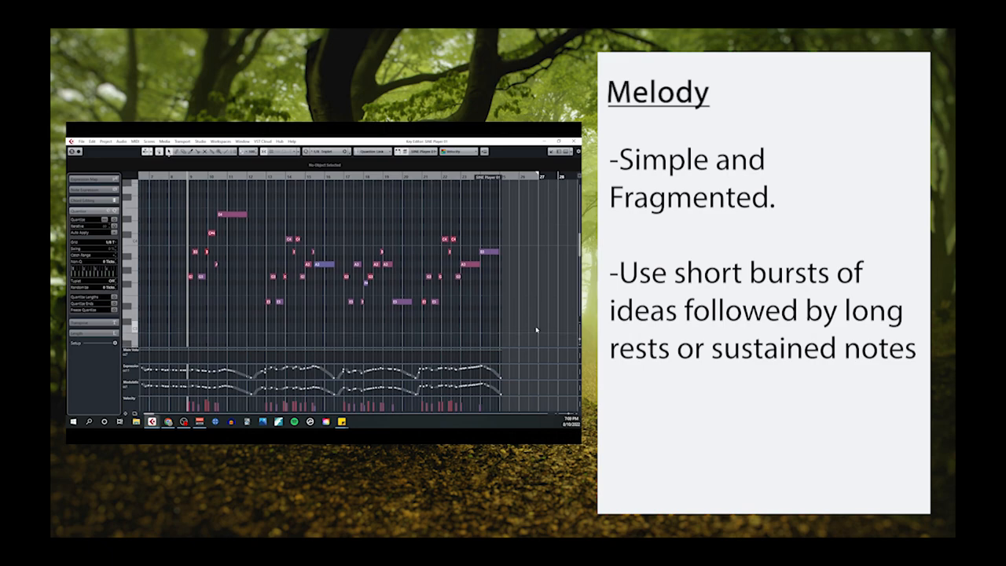
{"action": "mouse_move", "coordinate": [531, 326]}
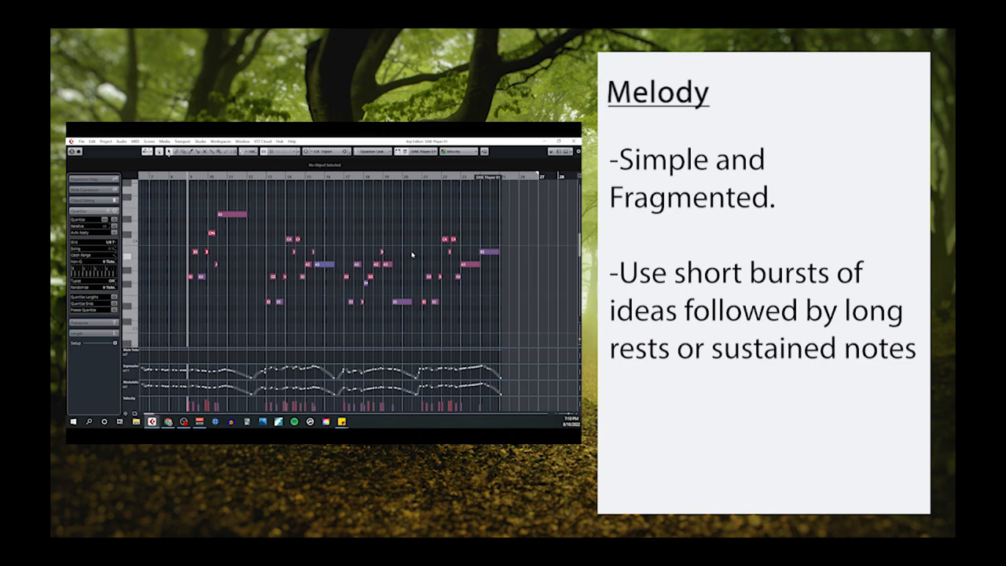
{"action": "mouse_move", "coordinate": [421, 308]}
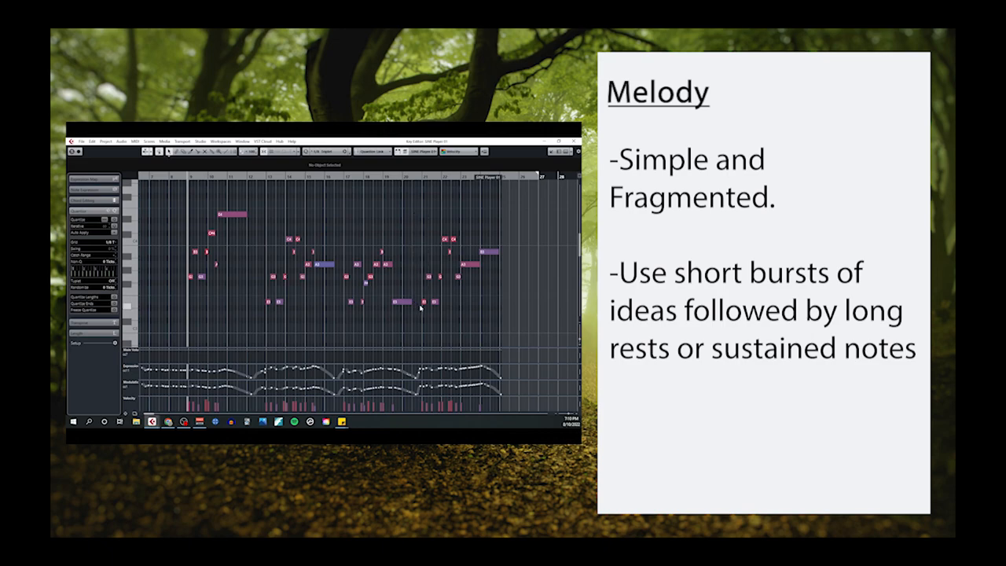
{"action": "mouse_move", "coordinate": [526, 283]}
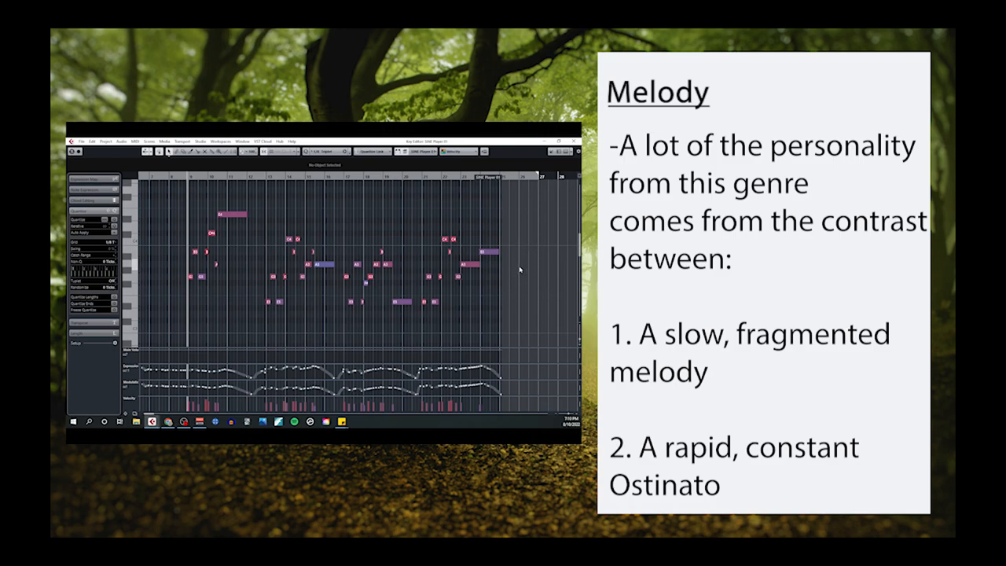
{"action": "mouse_move", "coordinate": [535, 294]}
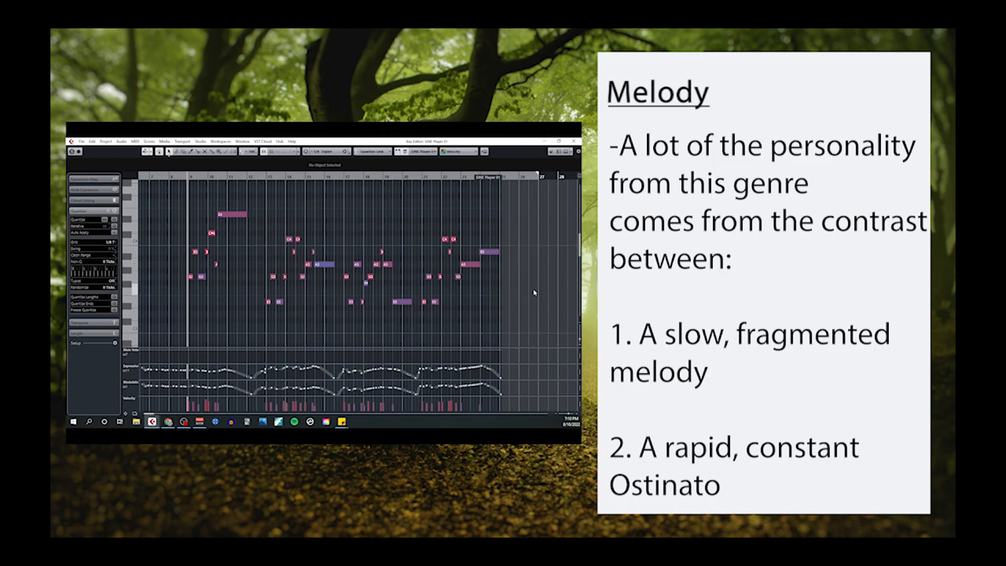
{"action": "mouse_move", "coordinate": [538, 258]}
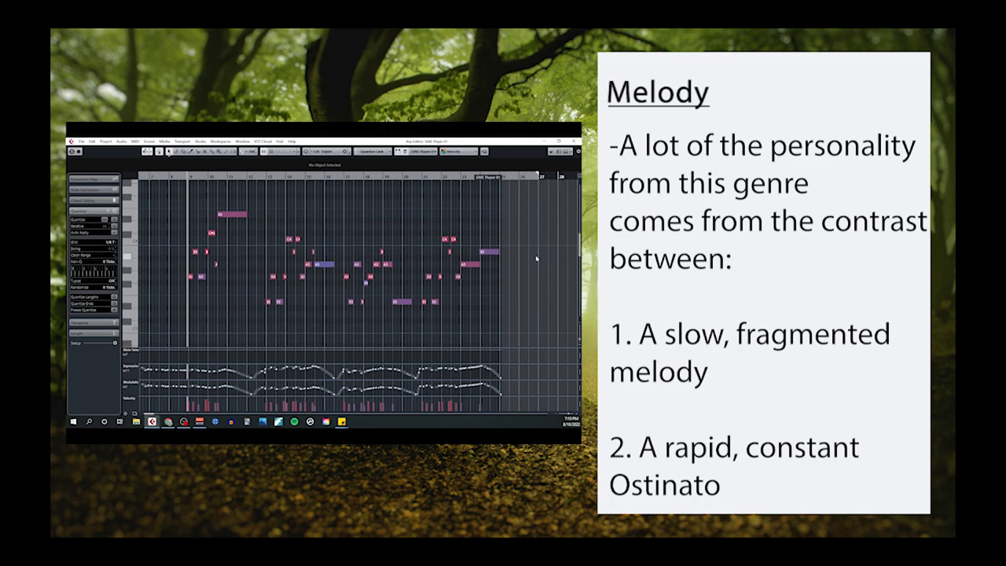
{"action": "mouse_move", "coordinate": [538, 267]}
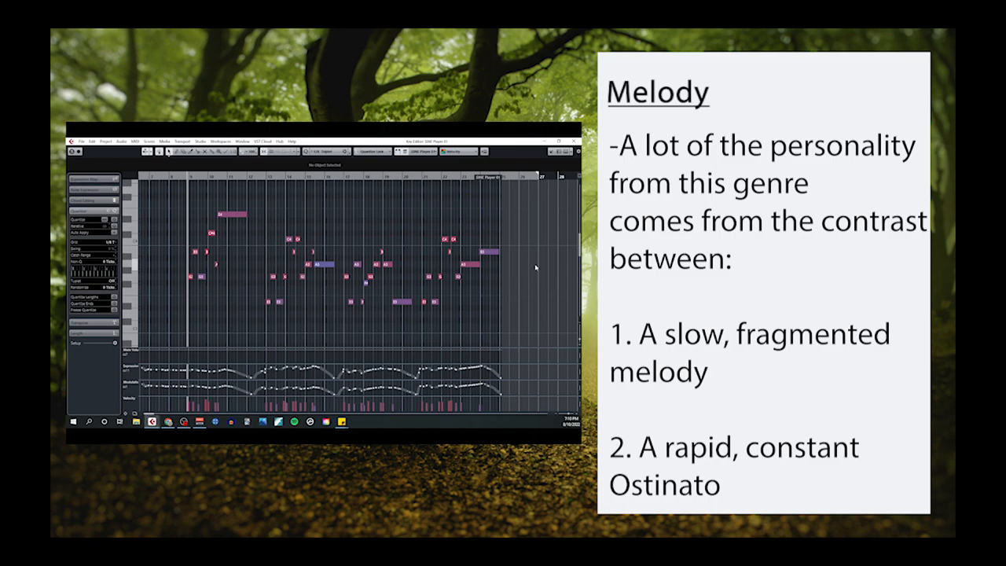